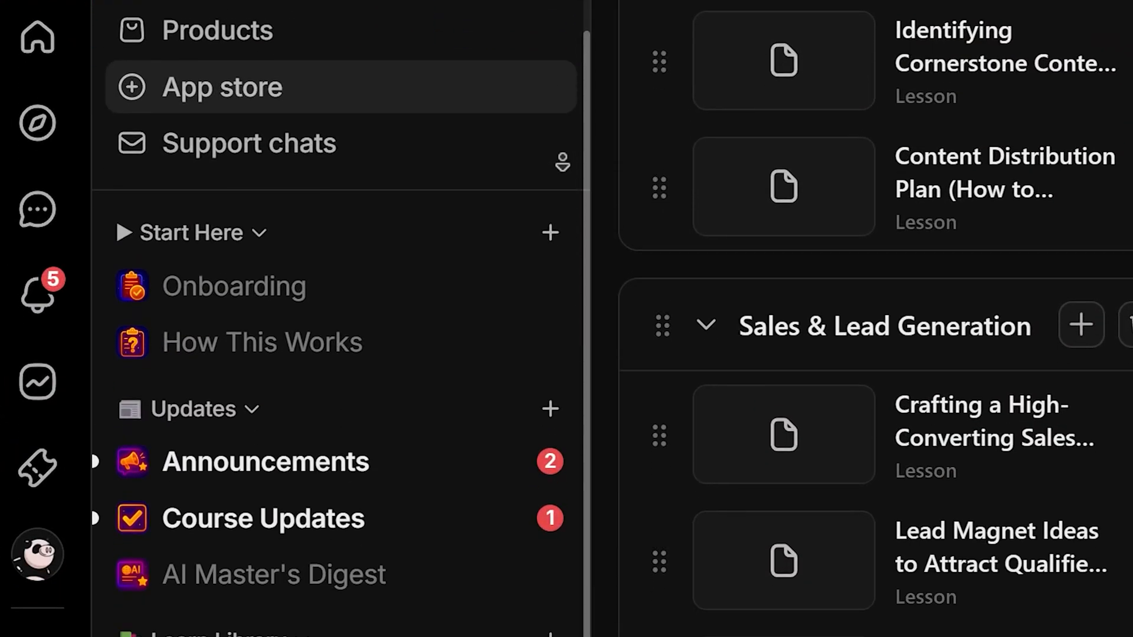
{"action": "scroll", "scroll_direction": "down", "scroll_amount": 3}
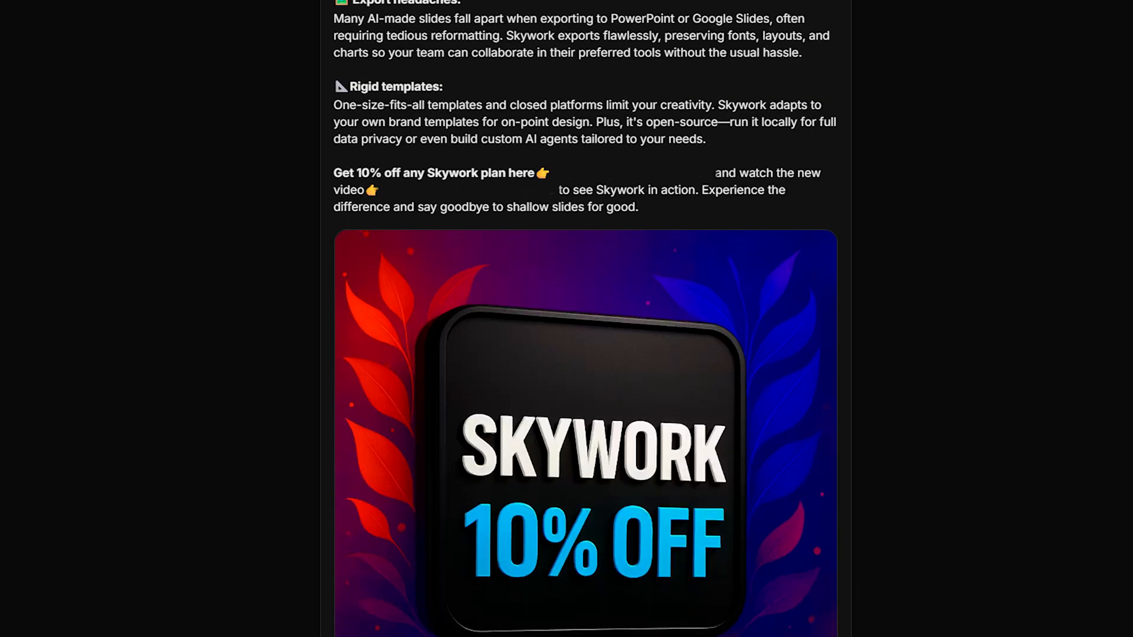
{"action": "scroll", "scroll_direction": "down", "scroll_amount": 3}
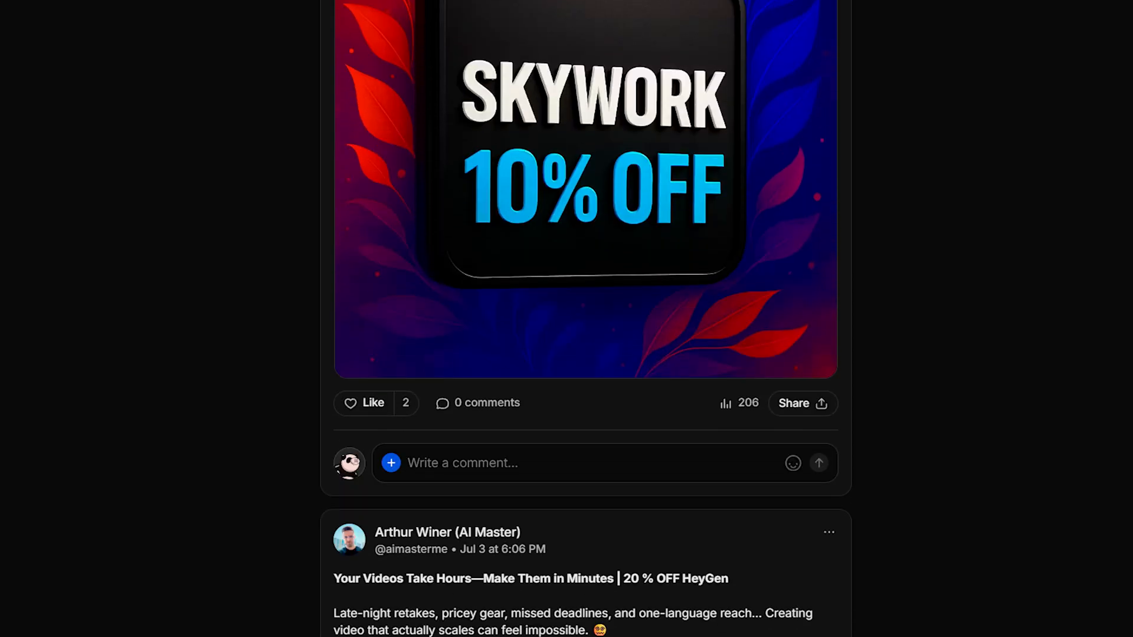